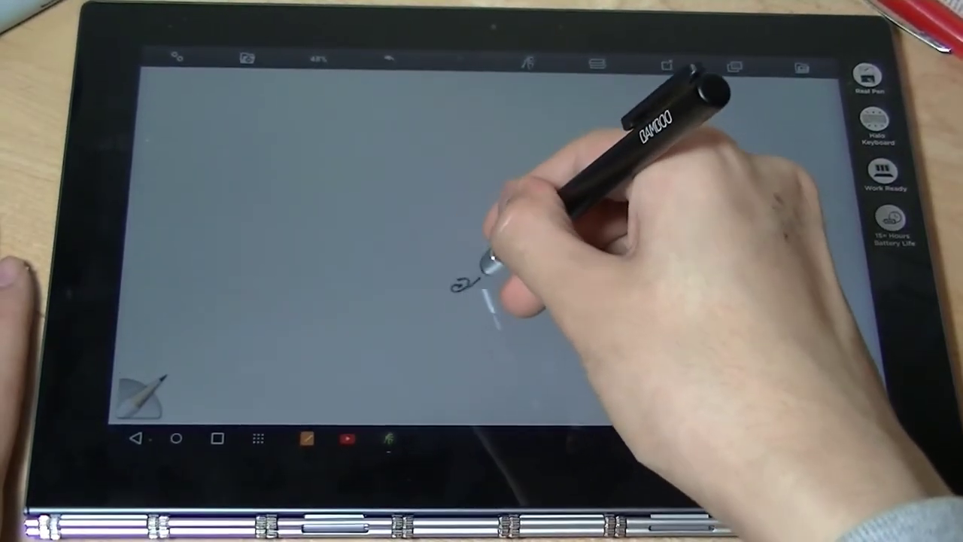
Scribble a small handwritten word near the canvas centre with the pen
{"action": "left_click_drag", "start_coordinate": [467, 285], "coordinate": [542, 271]}
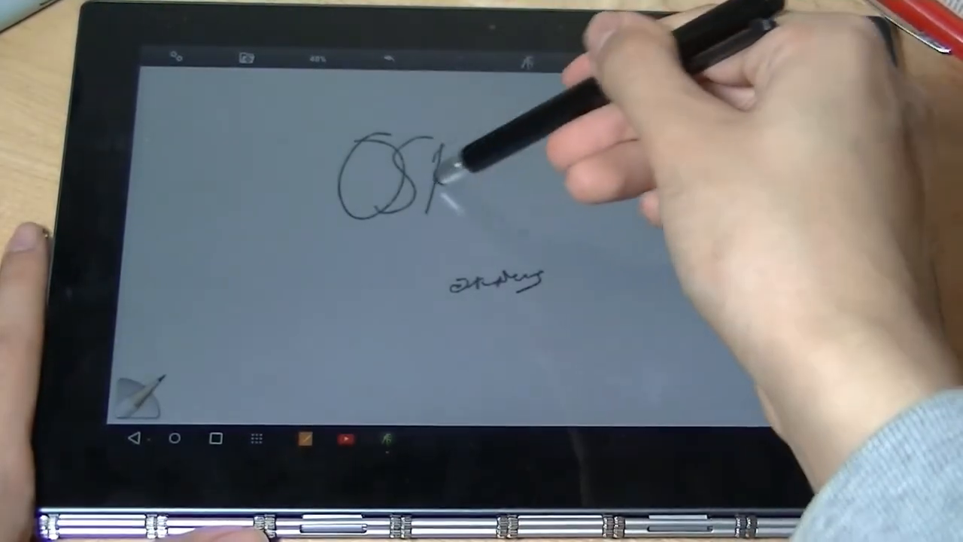
Finish writing 'OSReviews' with its underline and sketch a tall rounded rectangle at right
{"action": "left_click_drag", "start_coordinate": [429, 173], "coordinate": [541, 188]}
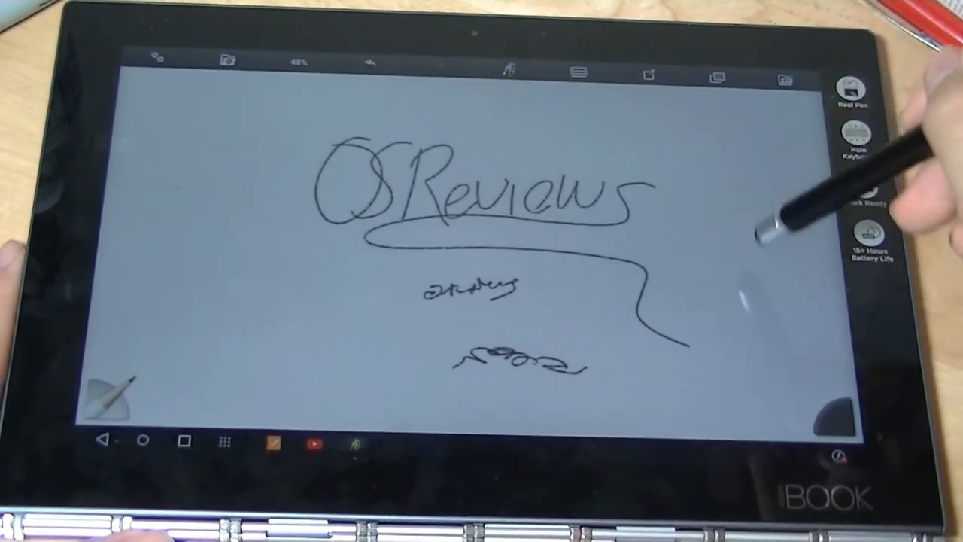
{"action": "left_click_drag", "start_coordinate": [722, 135], "coordinate": [722, 301]}
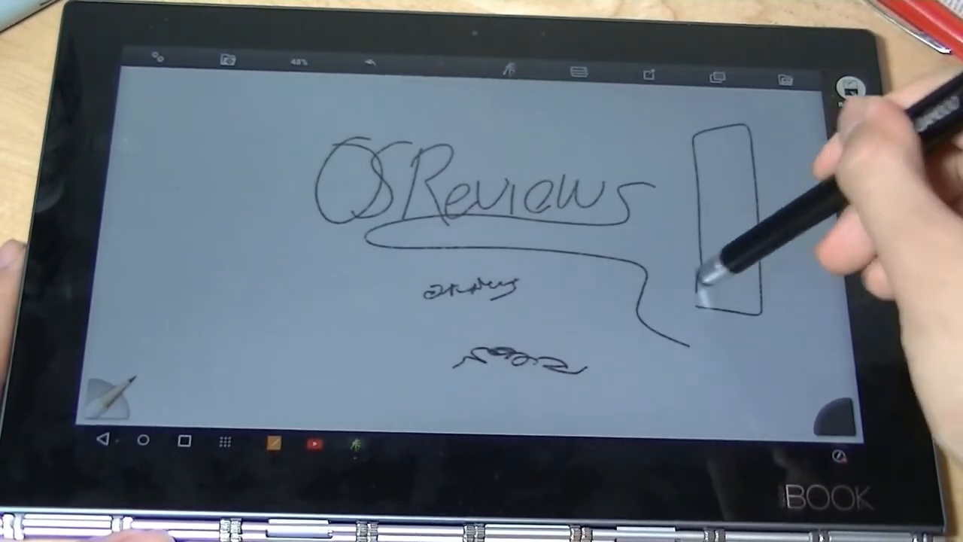